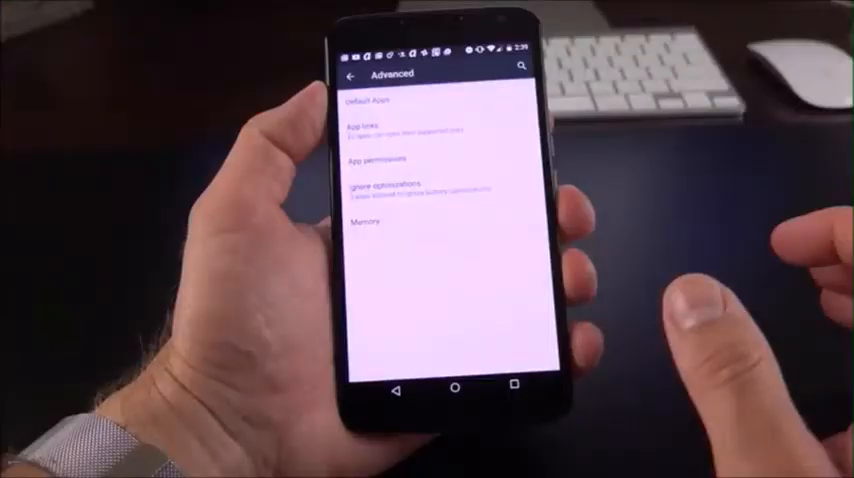
click(390, 158)
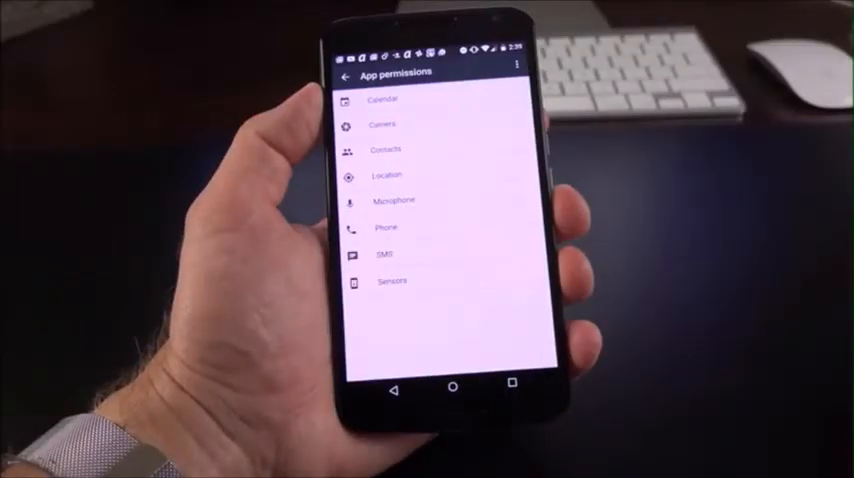
click(388, 172)
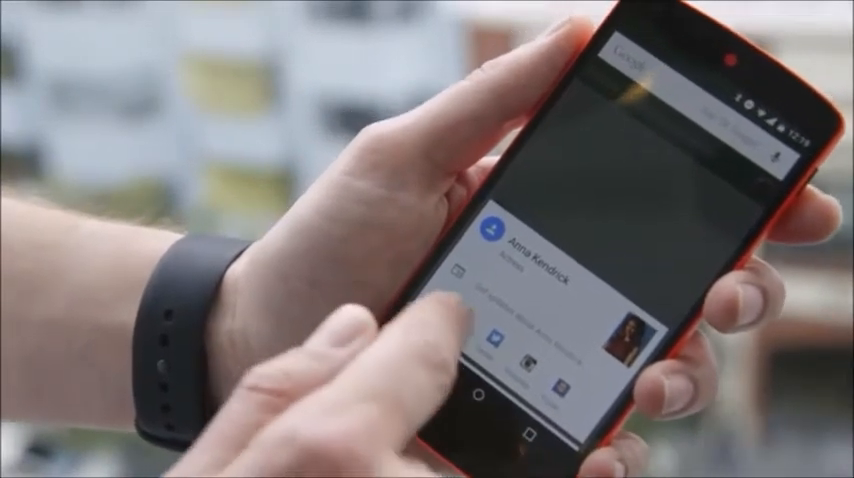
scroll(down, 3)
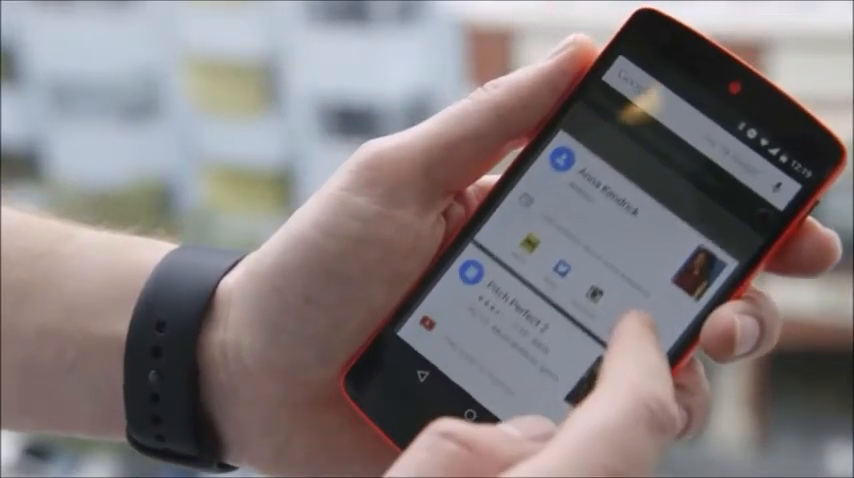